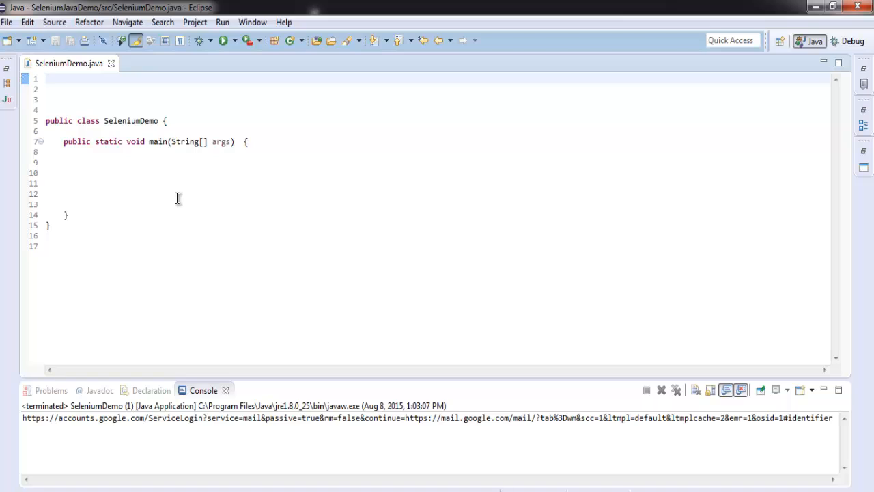
Add imports for org.openqa.selenium.* and org.openqa.selenium.firefox.* via content assist and save.
type("import")
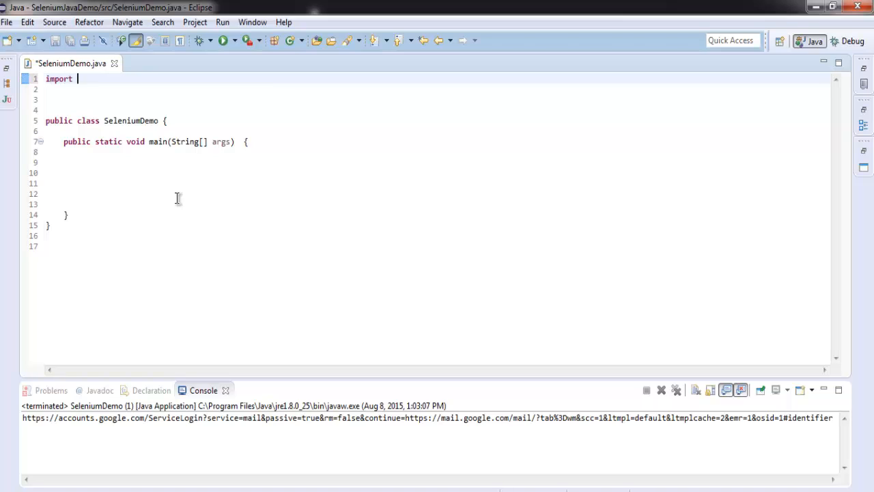
type("org.")
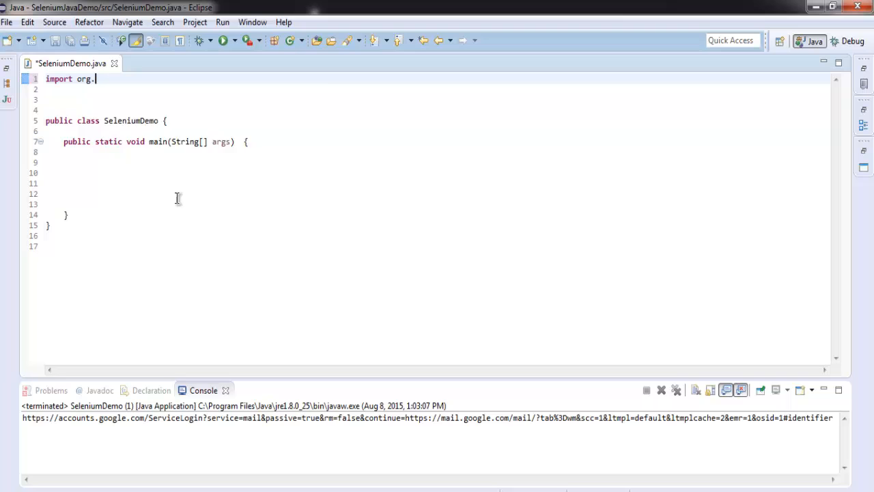
type("openqa.selenium.*;")
left_click(435, 89)
type("import org.open")
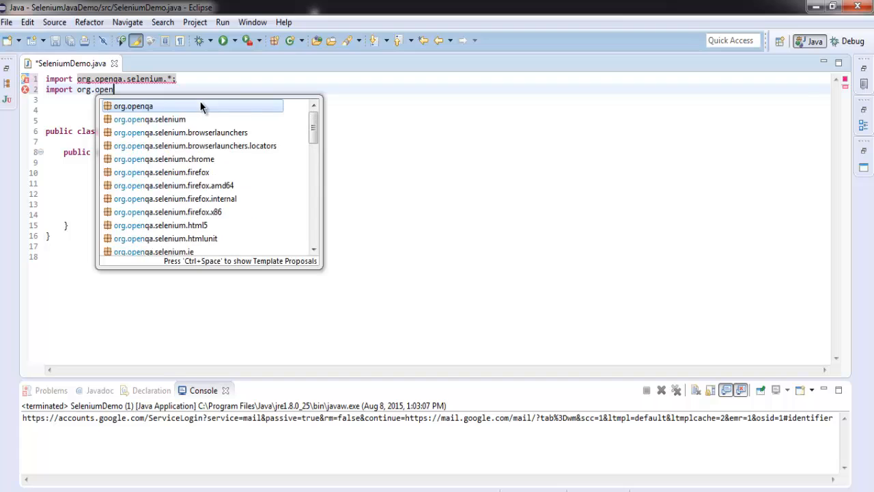
double_click(161, 172)
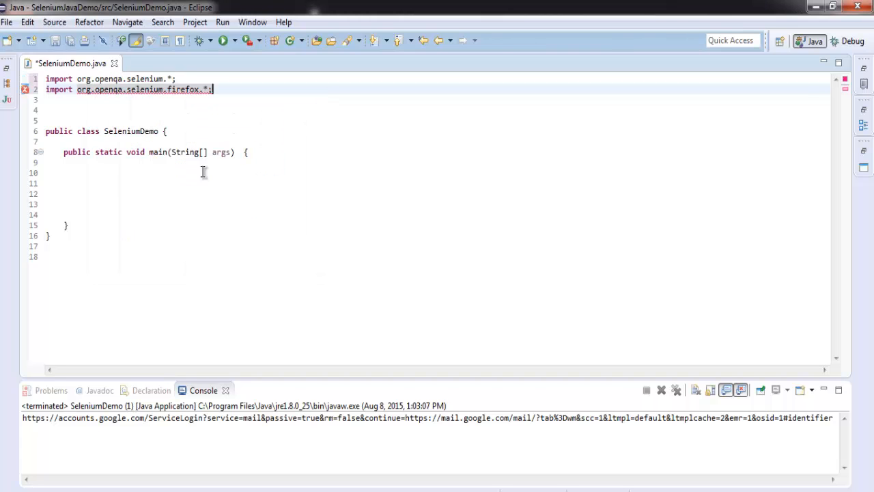
key("ctrl+s")
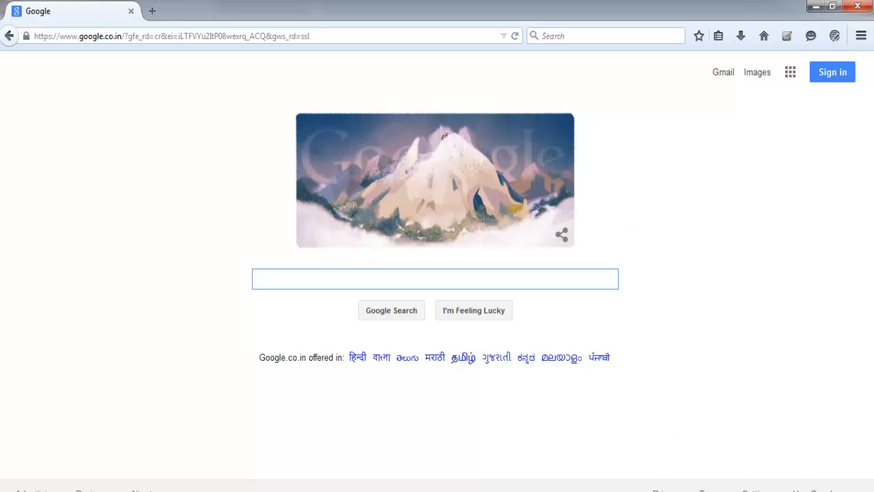
mouse_move(693, 485)
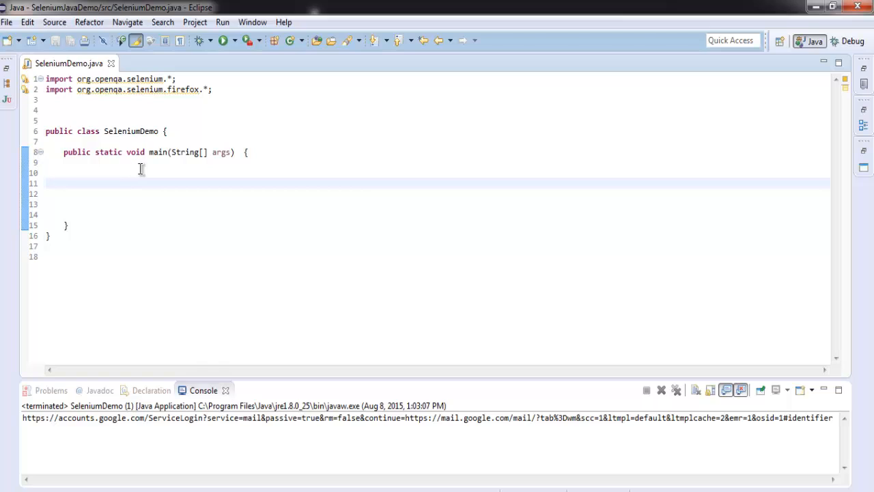
Declare WebDriver driver = new FirefoxDriver(); in main and save the file.
type("Wev")
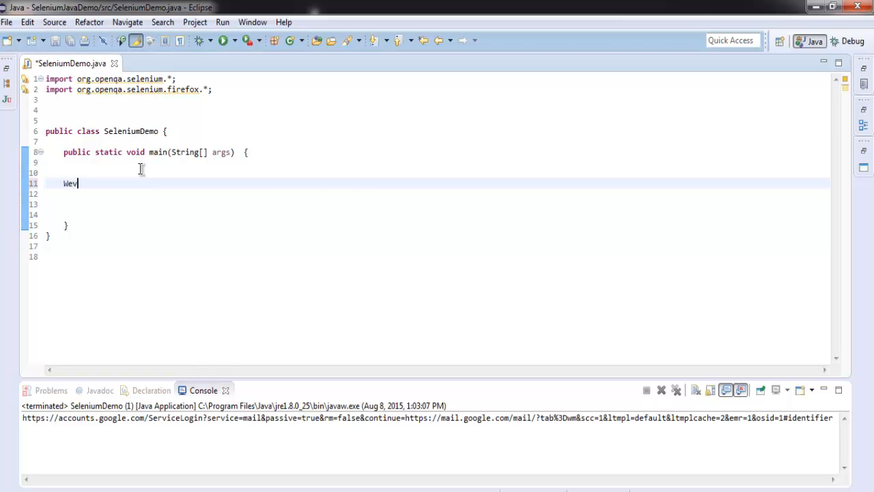
type("WebDriver")
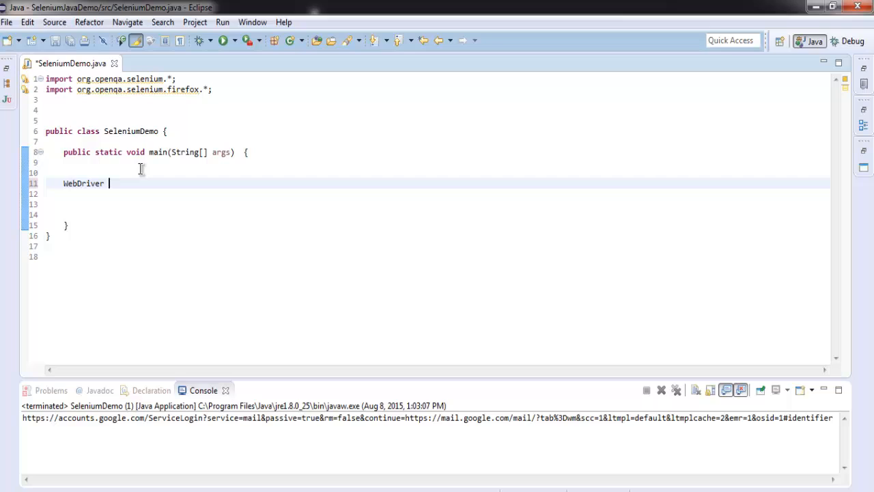
type("driver = e")
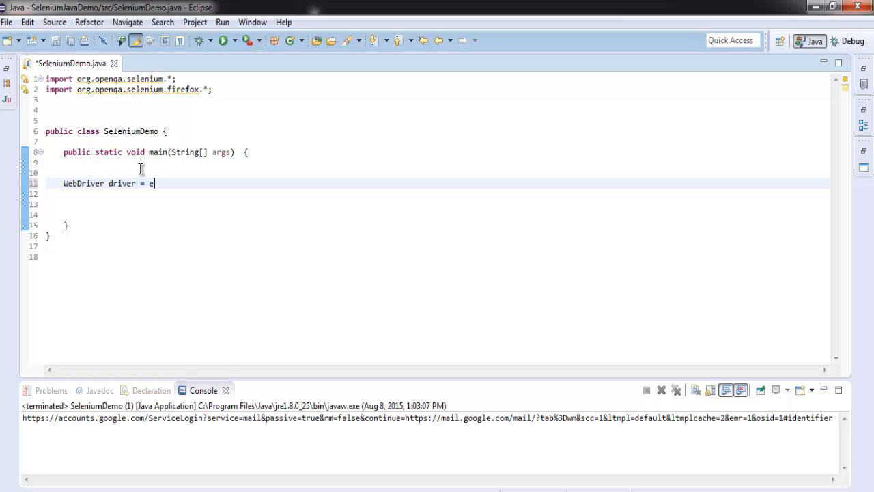
type("new FirefoxDriver();")
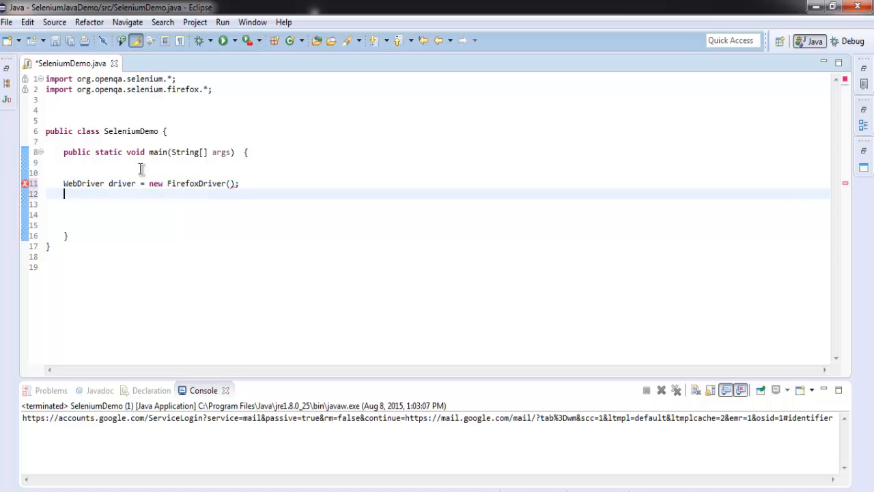
key("ctrl+s")
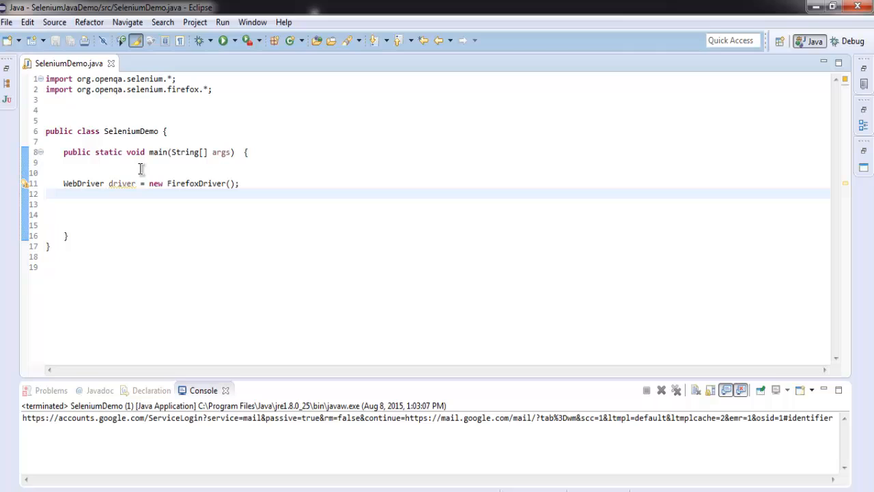
type("driver.get")
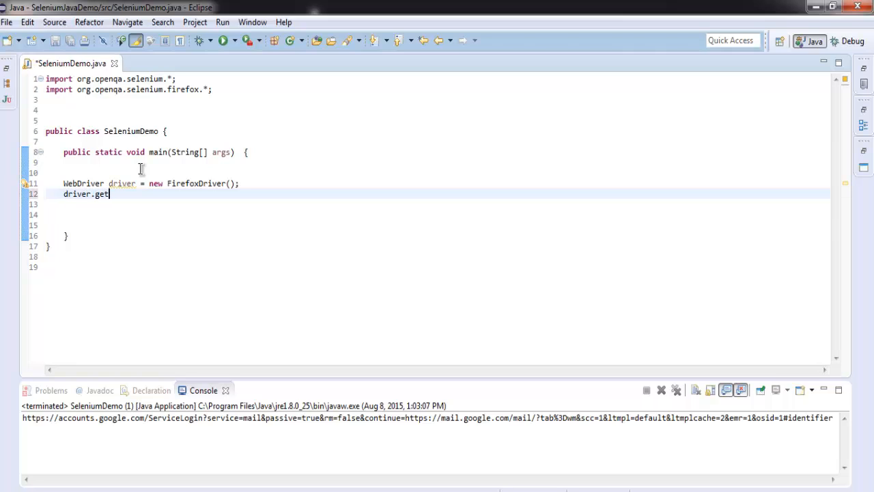
type("(\"\")")
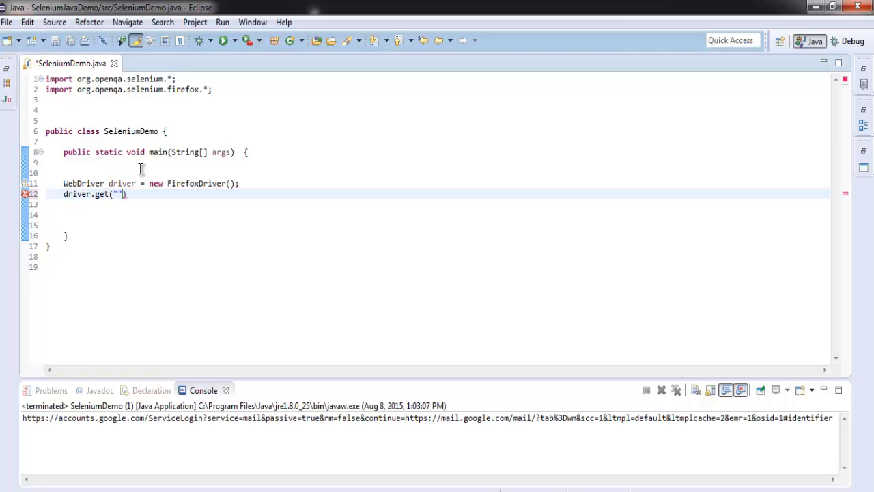
type("http://")
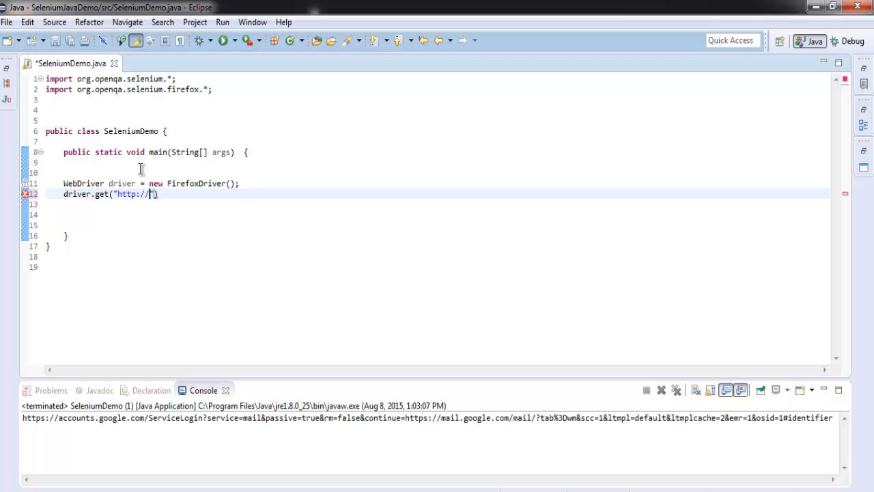
type("google.com")
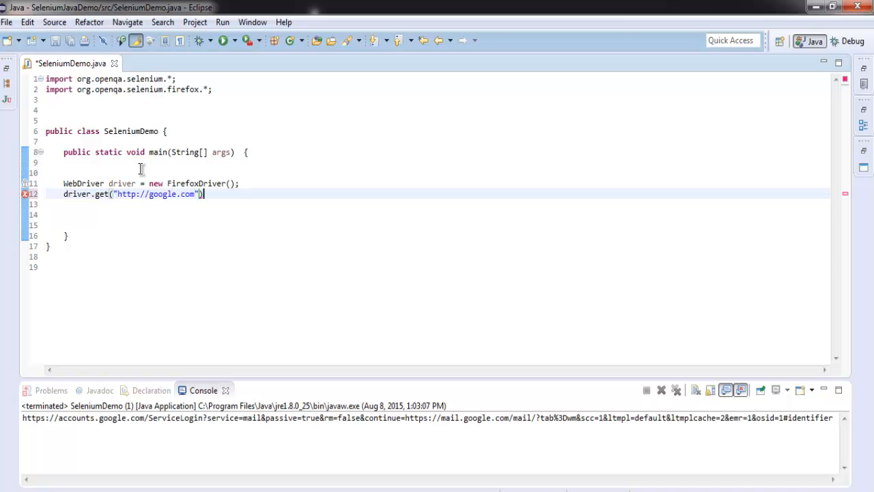
type(";")
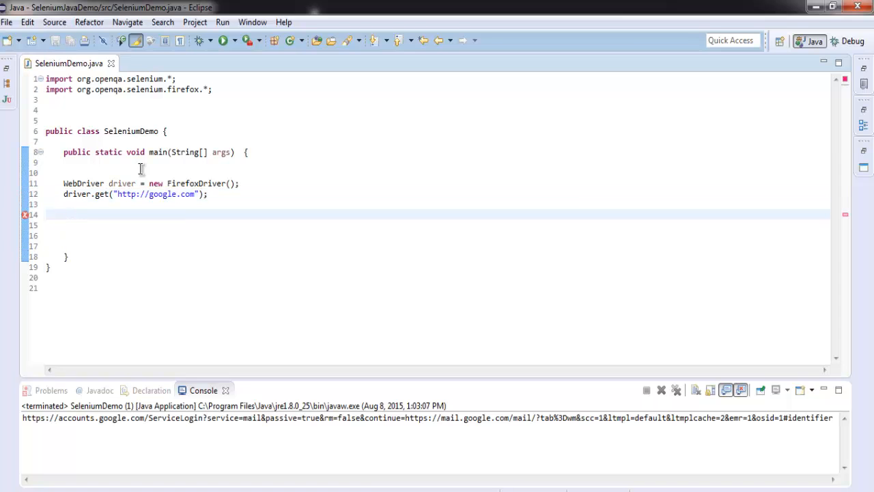
Write driver.findElement(By.xpath("//a[text()='Privacy']")) to locate the Privacy link.
type("driver.")
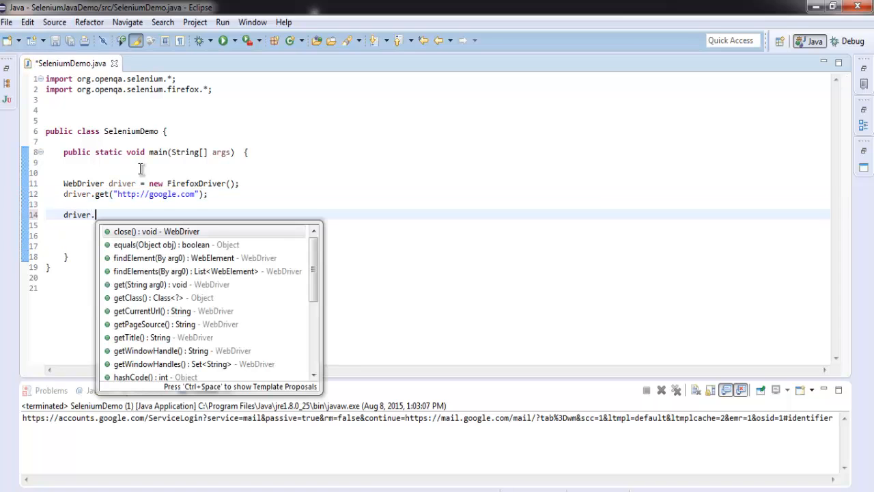
type("findElement(By.xpath(\"")
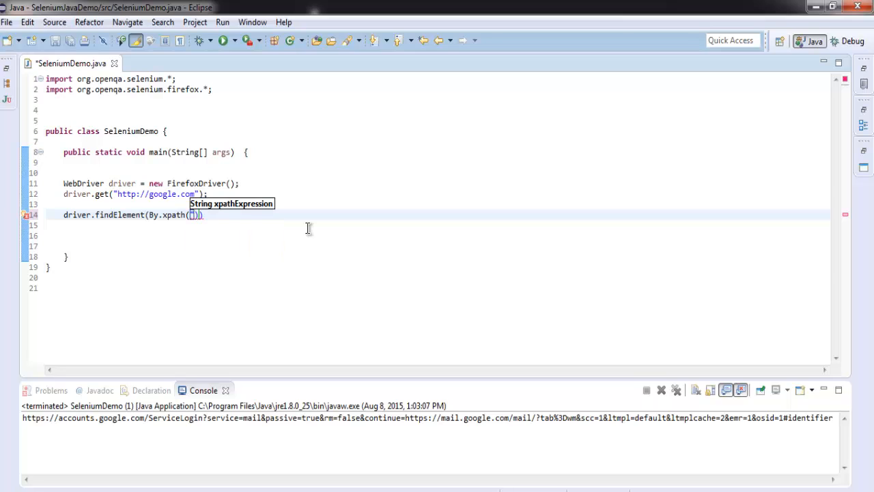
type("//a")
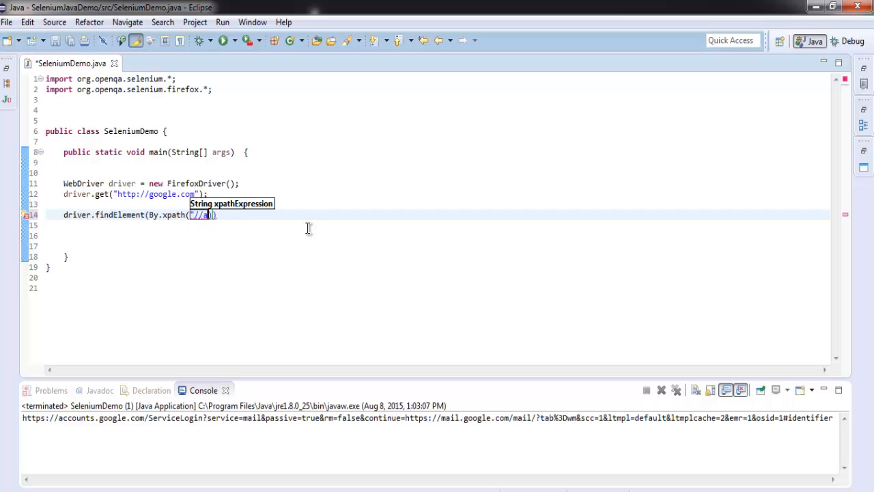
type("[")
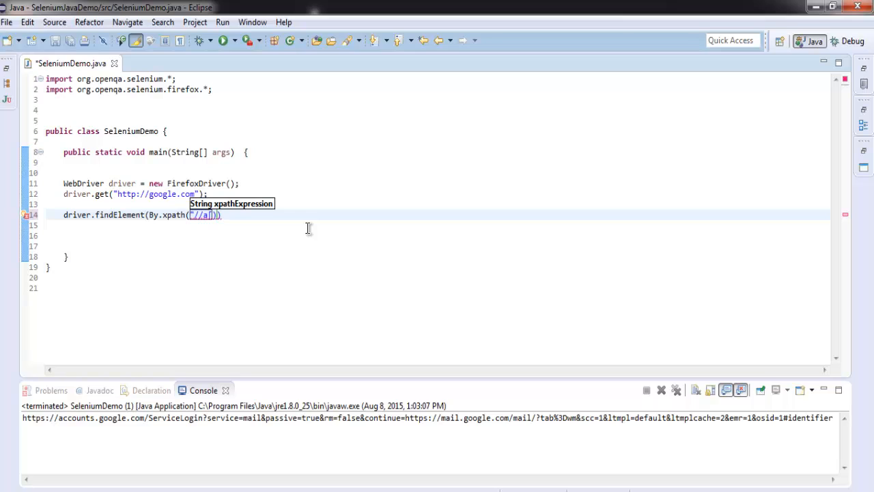
type("text")
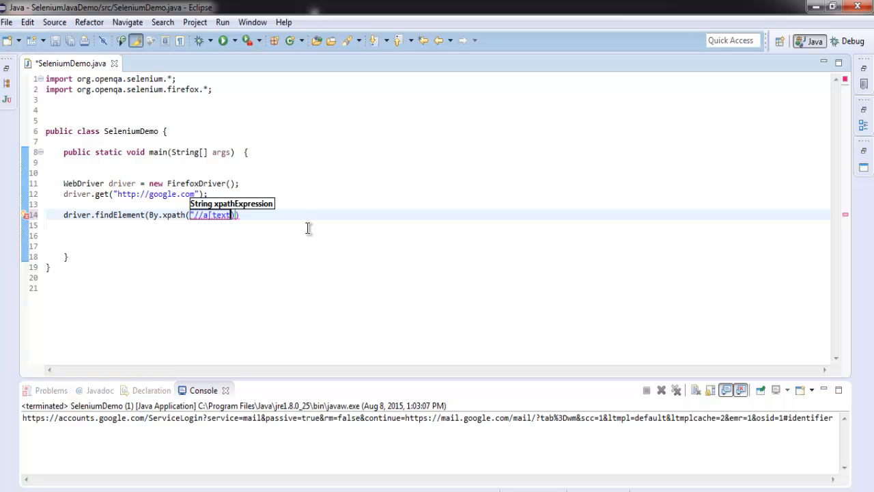
type("()")
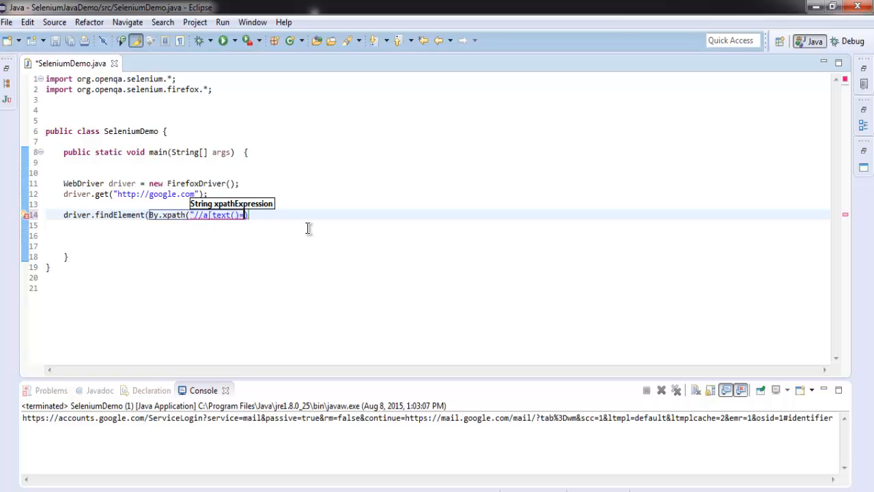
type("=")
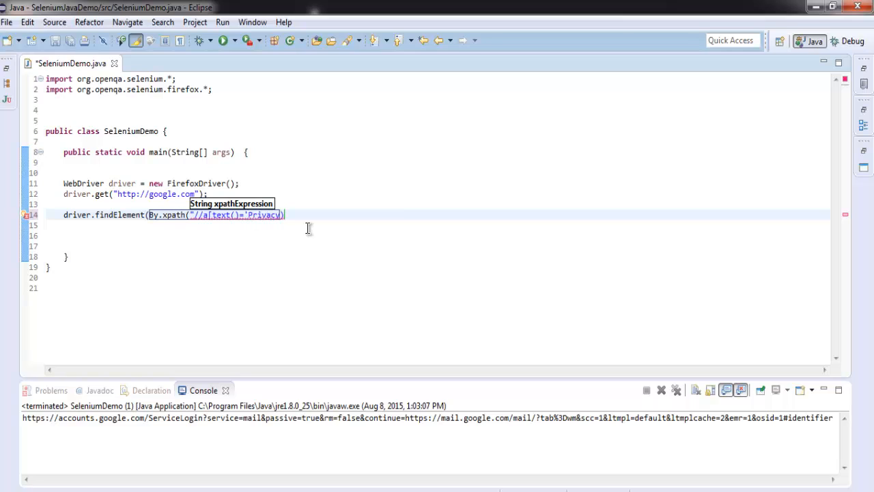
type(")")
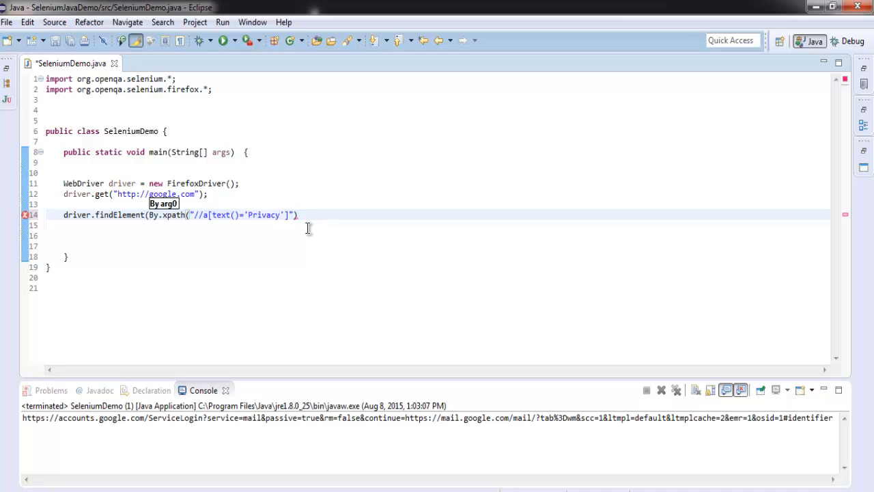
Append .click(); to the Privacy link statement and start a new line after it.
type(")")
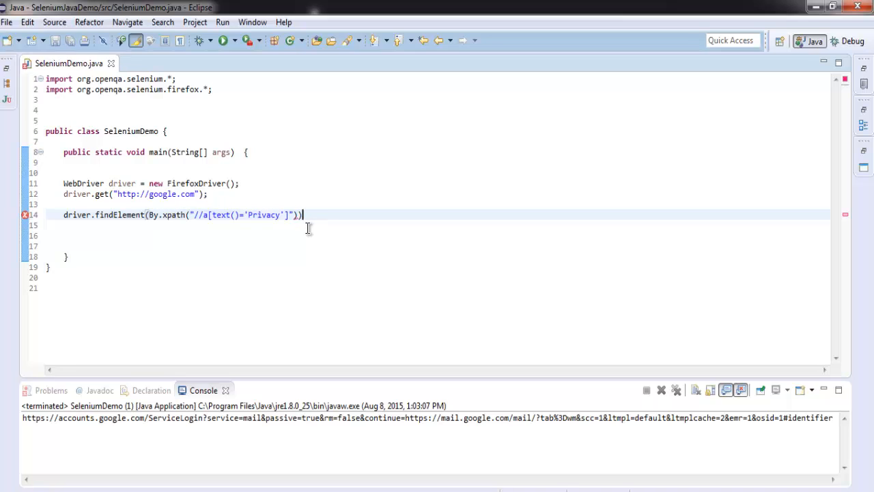
type(".")
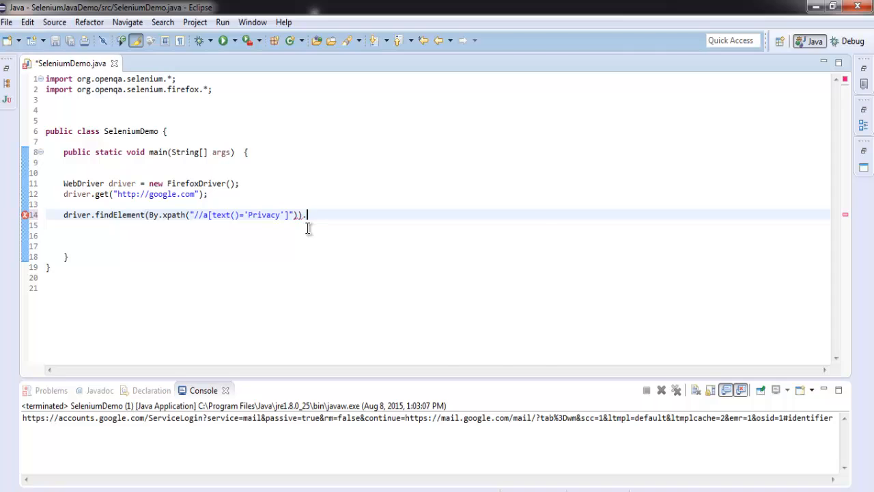
type(".click()")
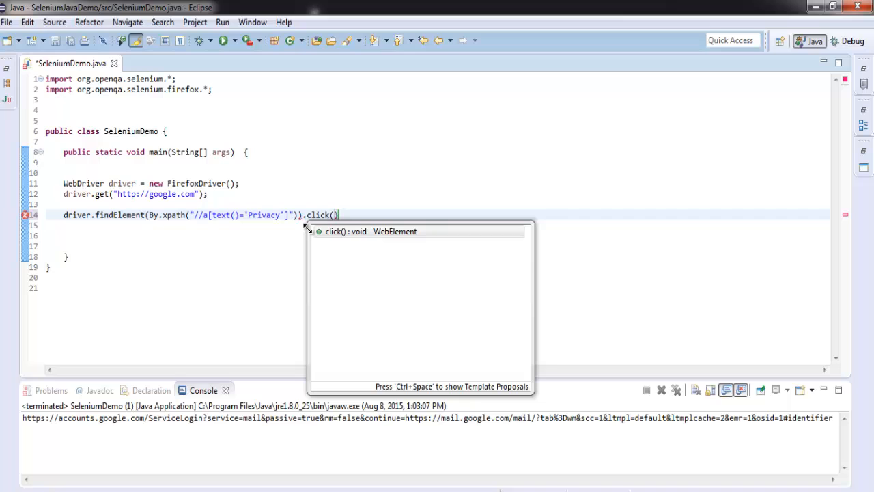
type(";)")
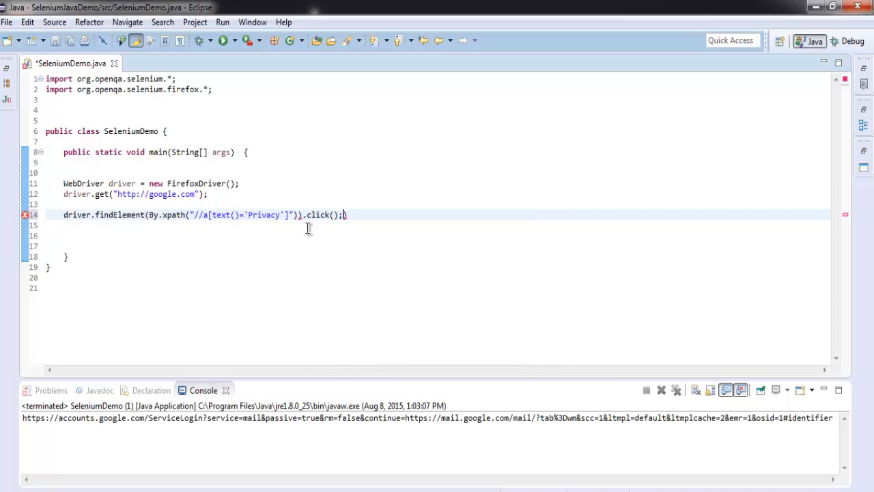
key("BackSpace")
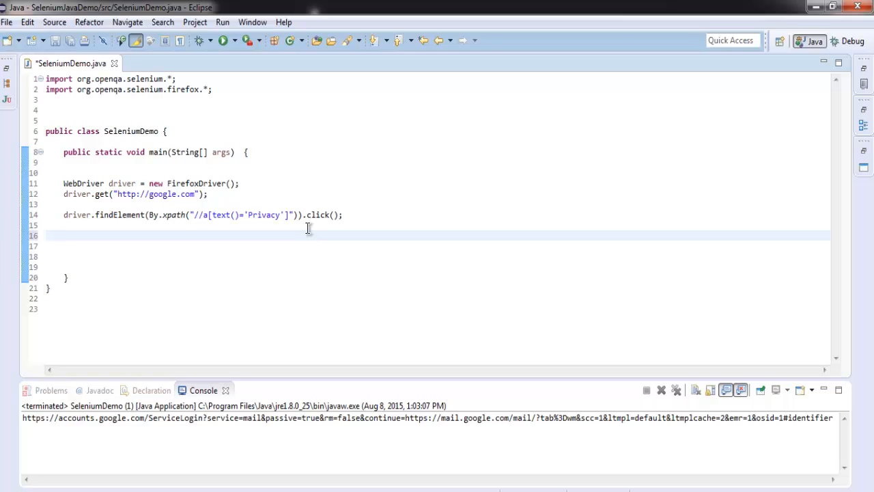
Store driver.getCurrentUrl() in String currentURL on the empty line.
left_click(65, 234)
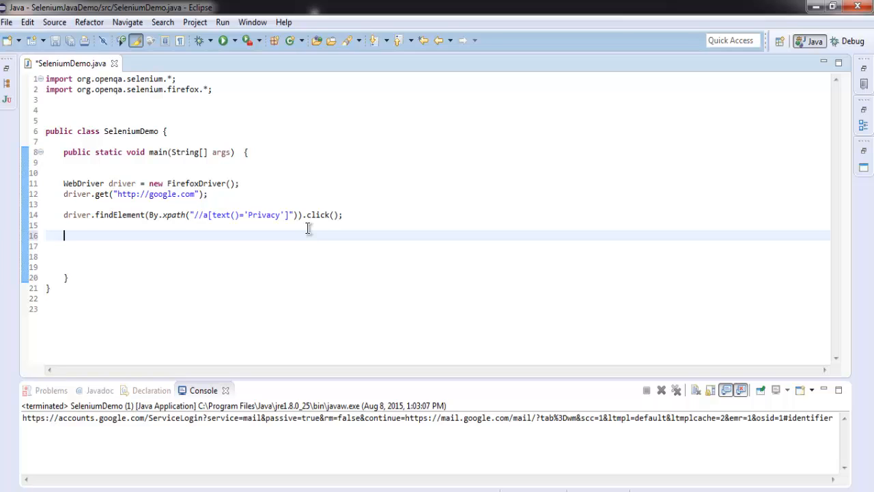
type("String")
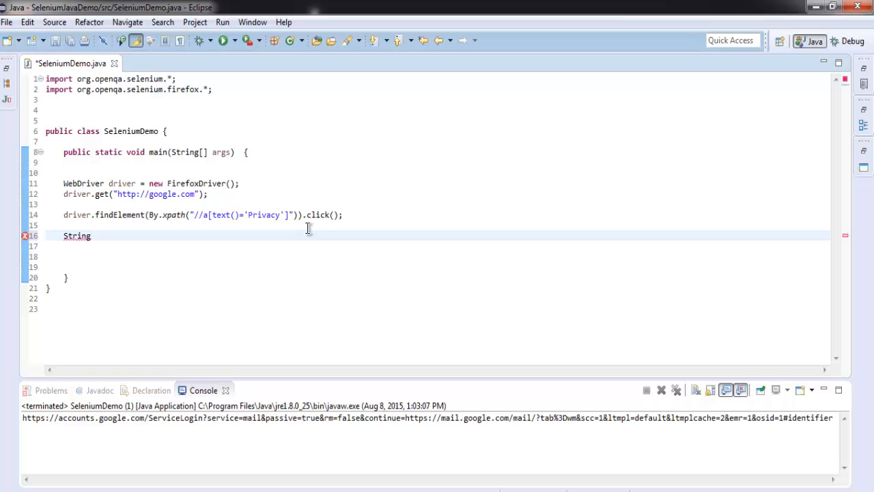
type("currentURL")
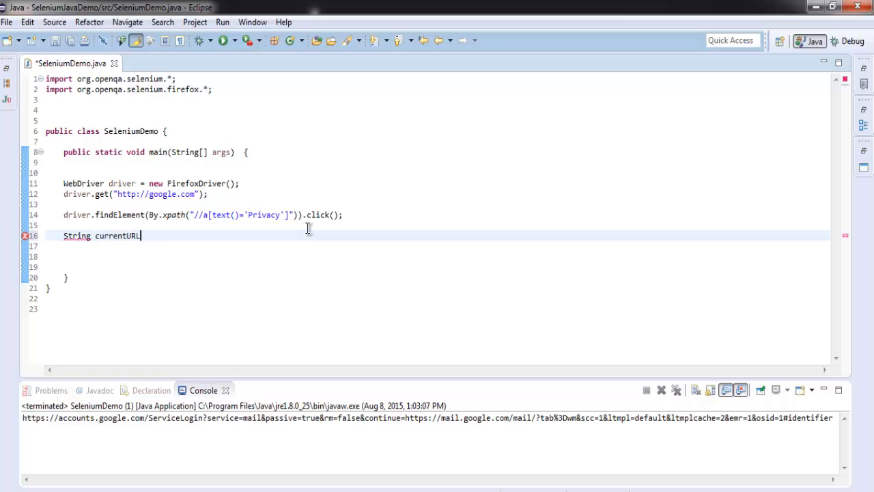
type("= driver")
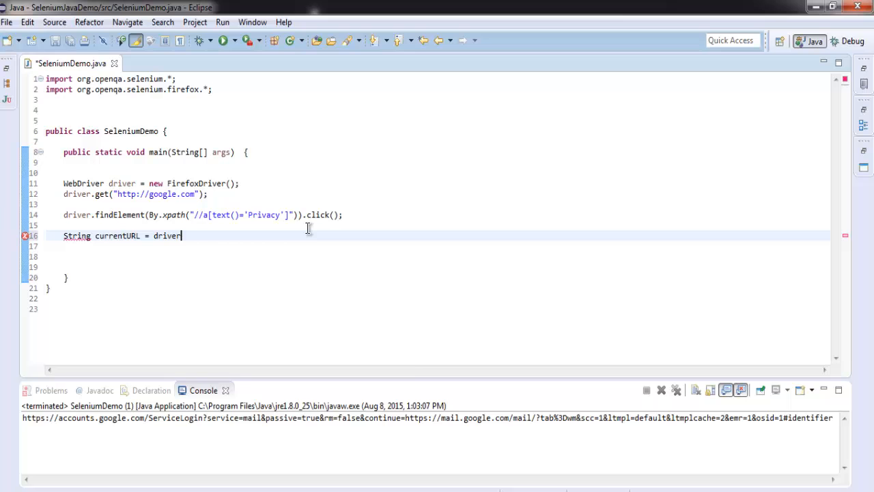
type("getCurrentUrl();")
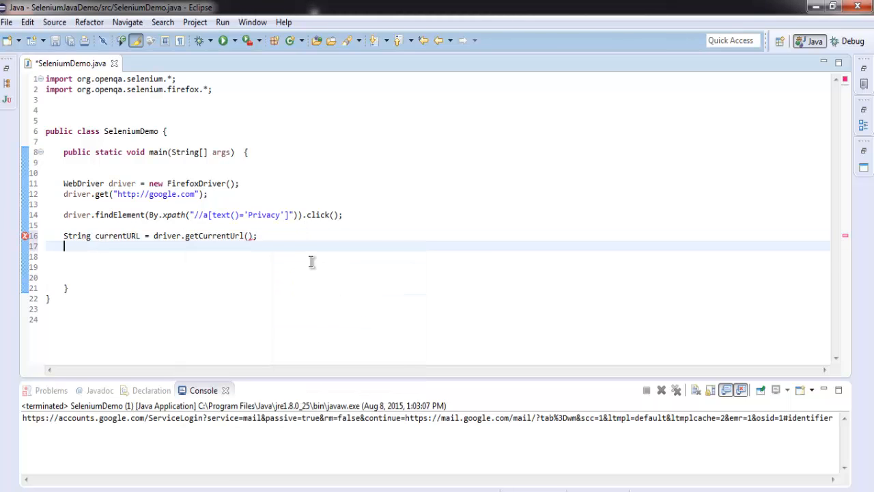
Print the URL with System.out.println(currentURL);.
type("Sys")
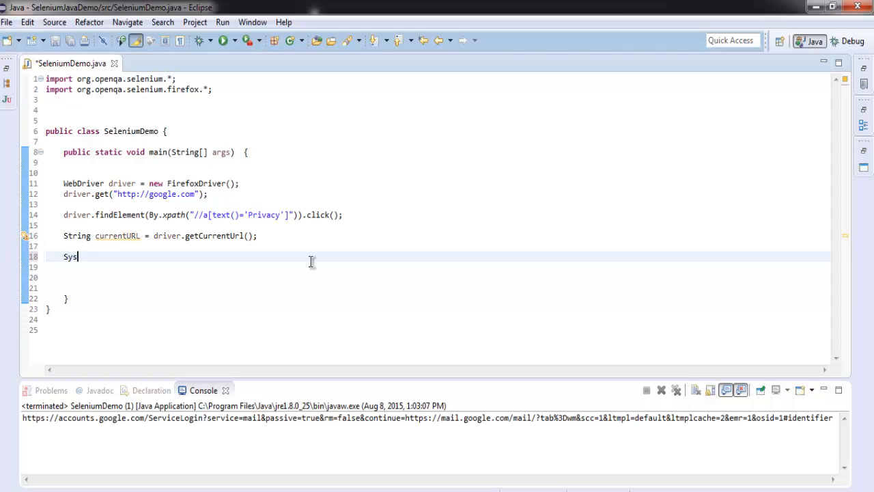
type("tem.out.")
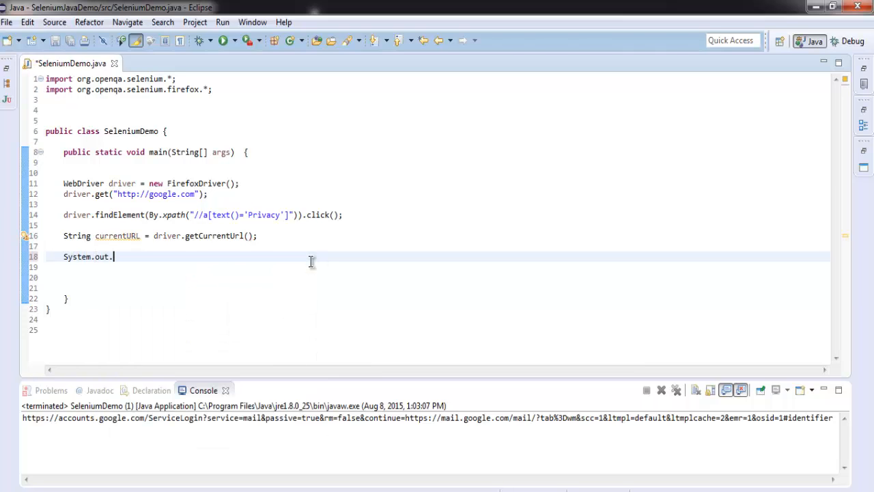
type("println")
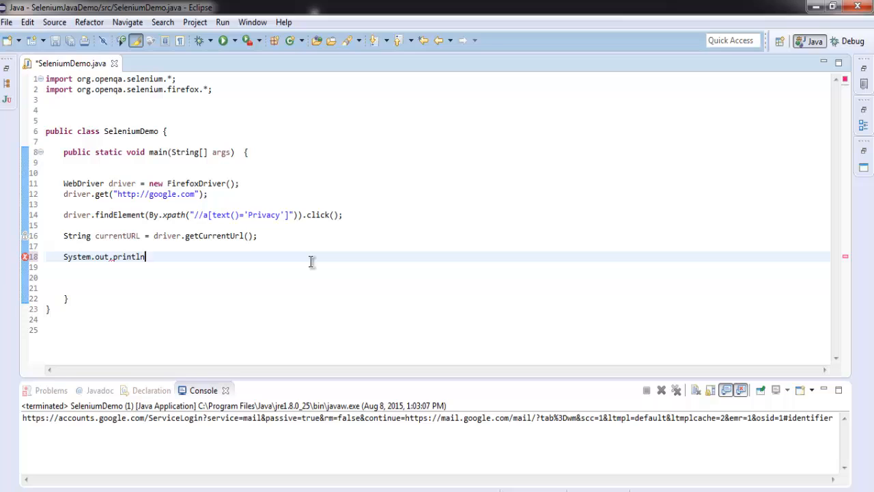
type("()")
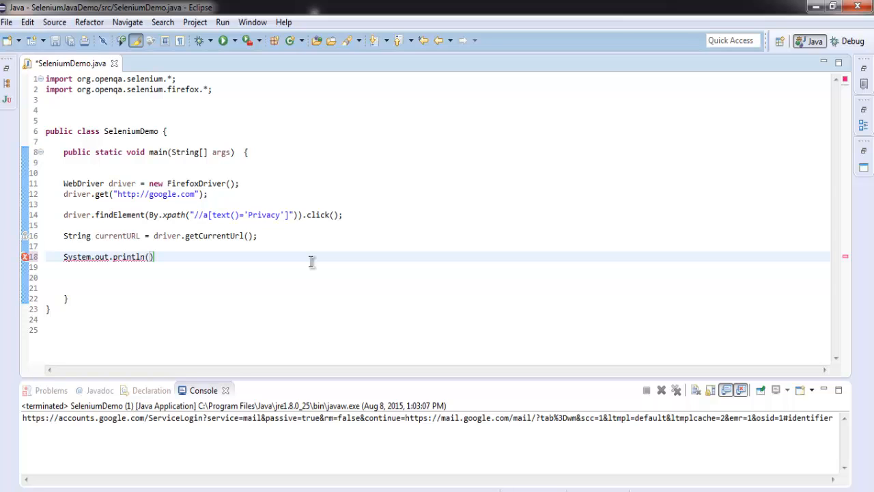
type("currentURL")
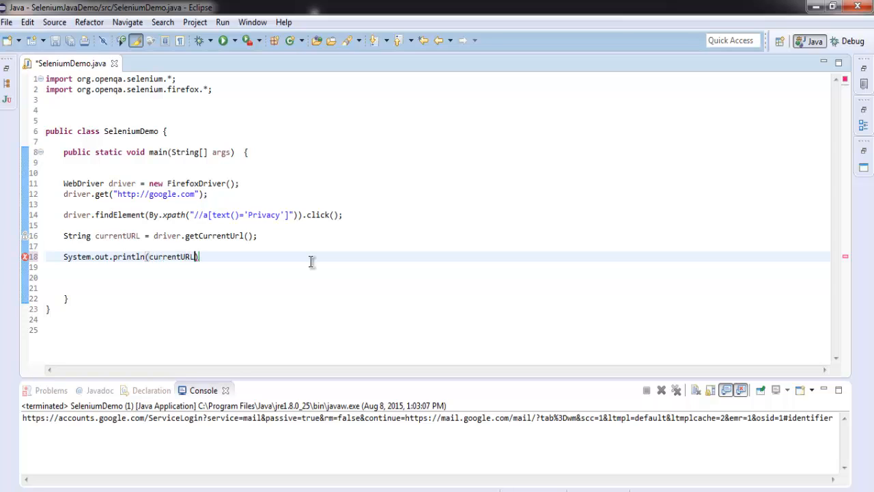
type(";")
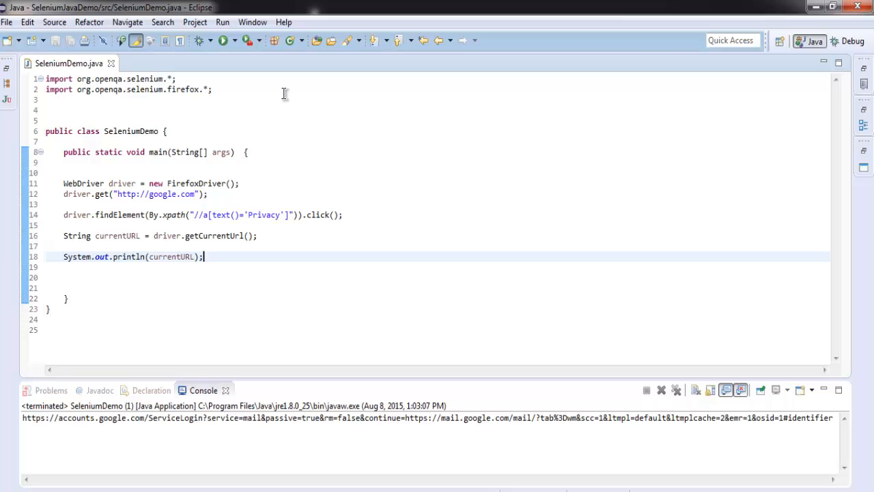
mouse_move(120, 186)
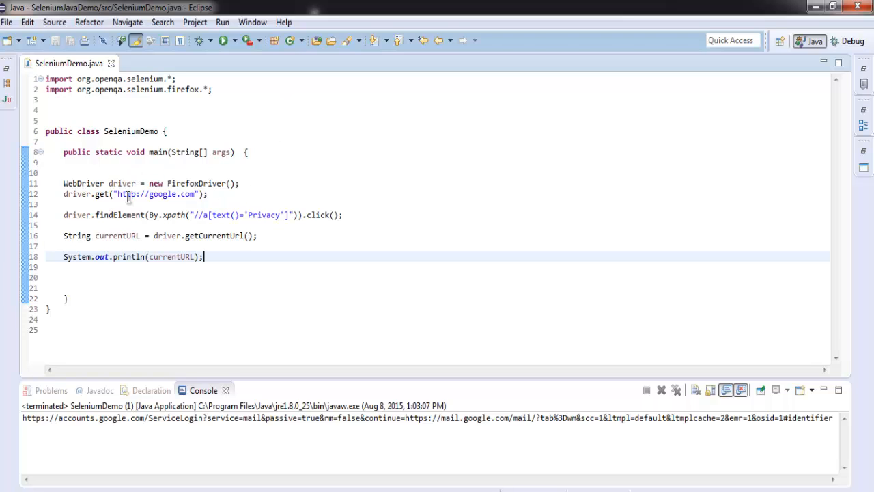
mouse_move(171, 194)
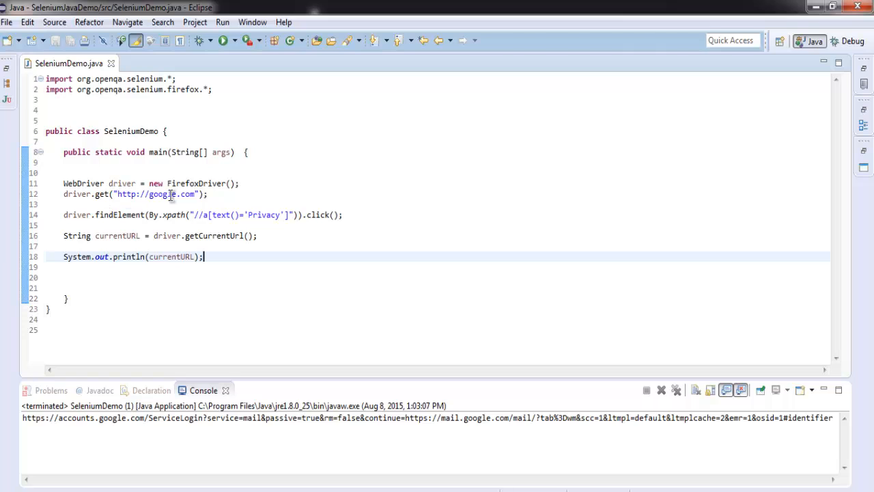
mouse_move(126, 214)
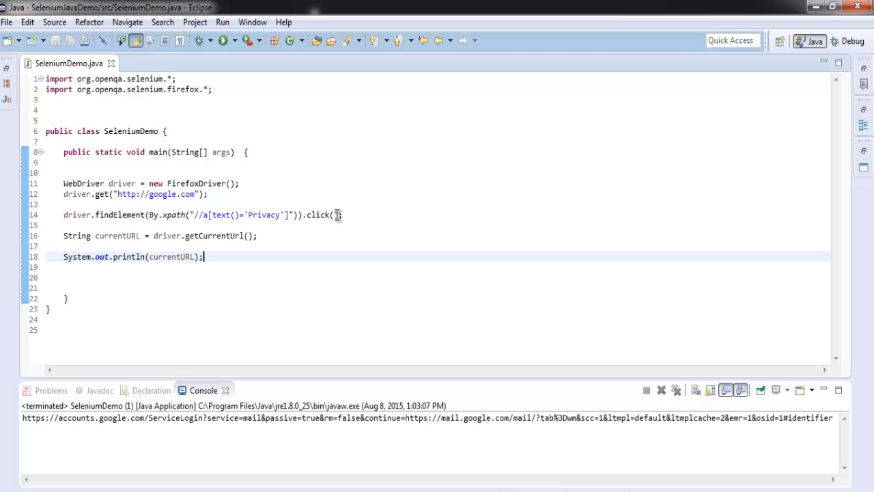
mouse_move(313, 224)
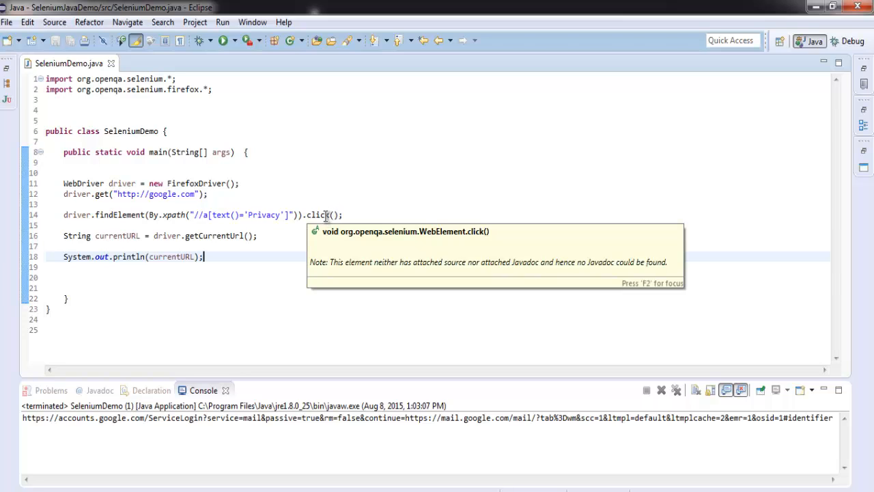
Dismiss the Javadoc popup for click() after reviewing it.
left_click(107, 228)
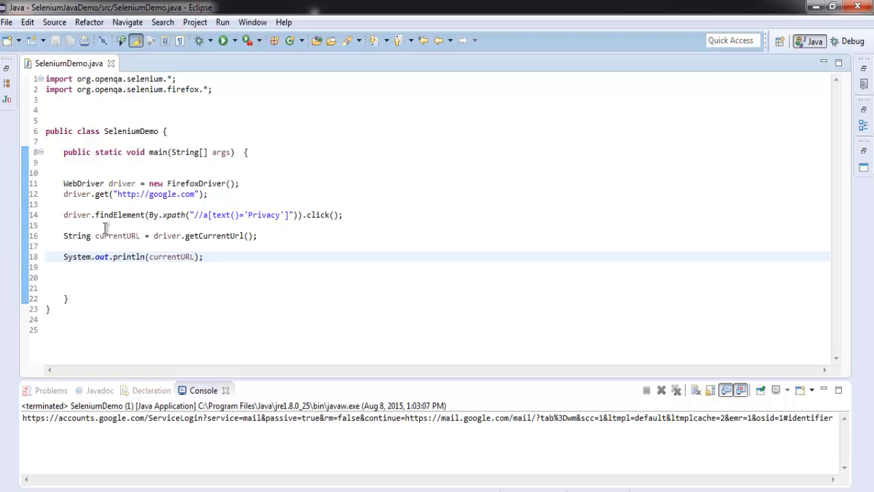
mouse_move(115, 235)
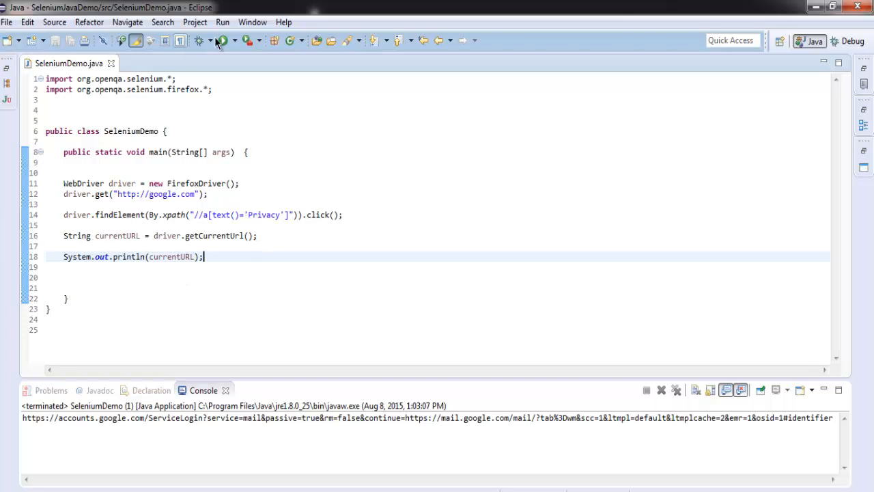
Run SeleniumDemo, let Firefox open the Privacy page, then close the browser to see the URL in the console.
left_click(223, 22)
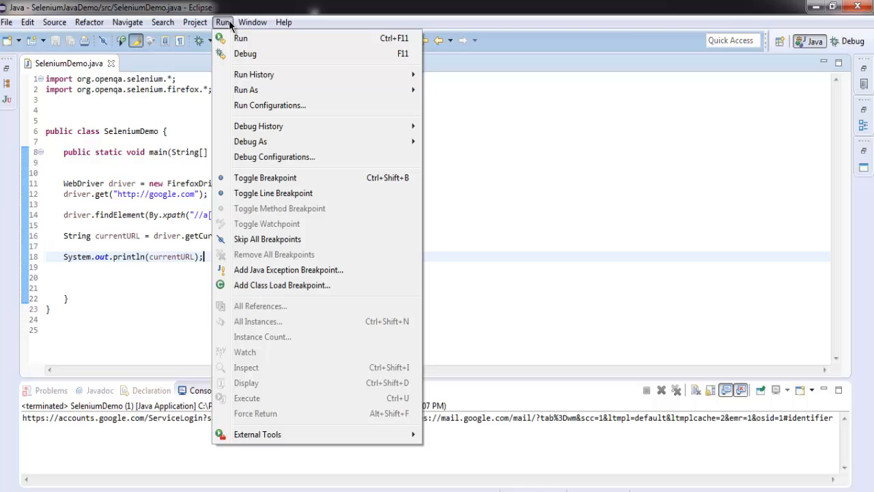
mouse_move(240, 38)
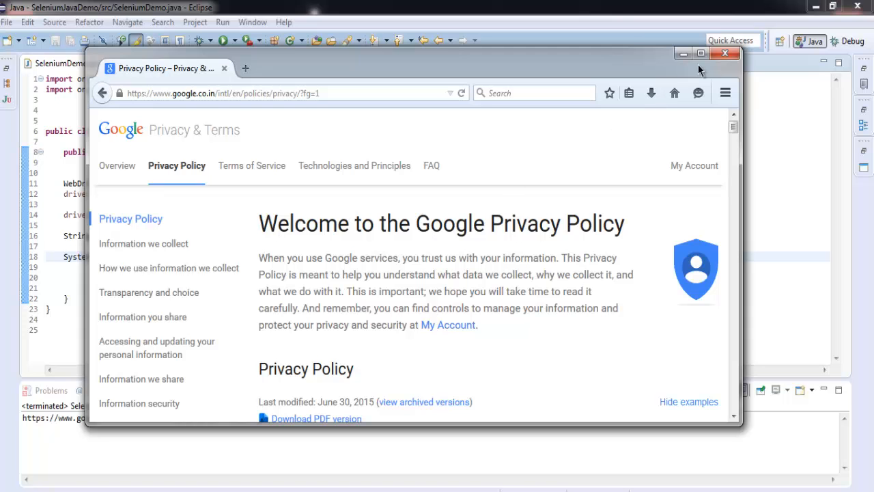
left_click(725, 53)
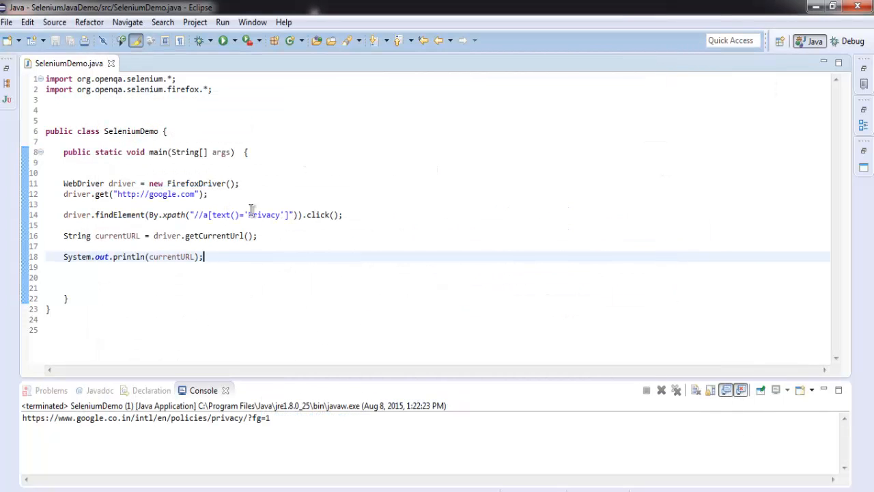